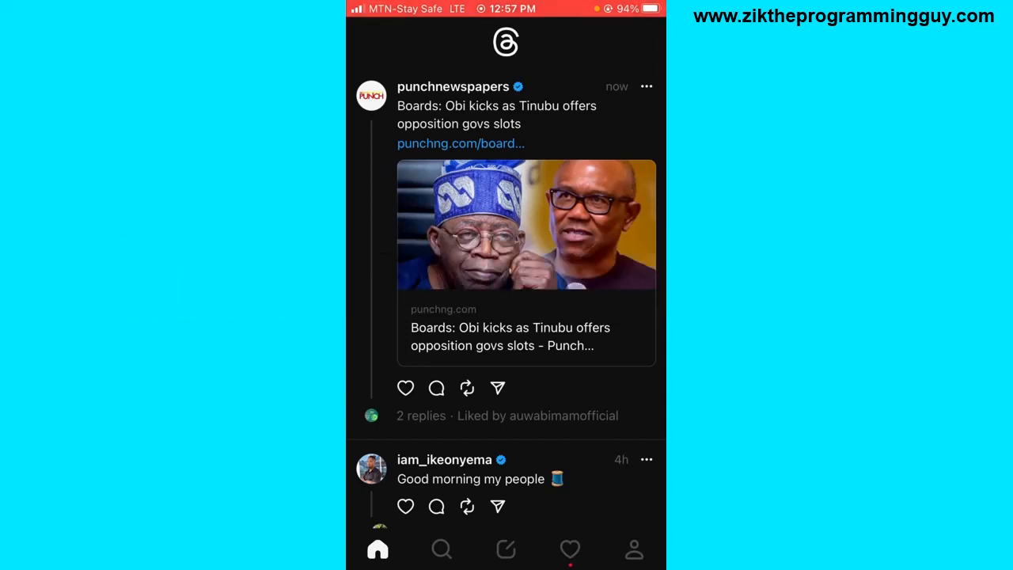
Go to your own profile page and open its Edit profile screen.
click(470, 478)
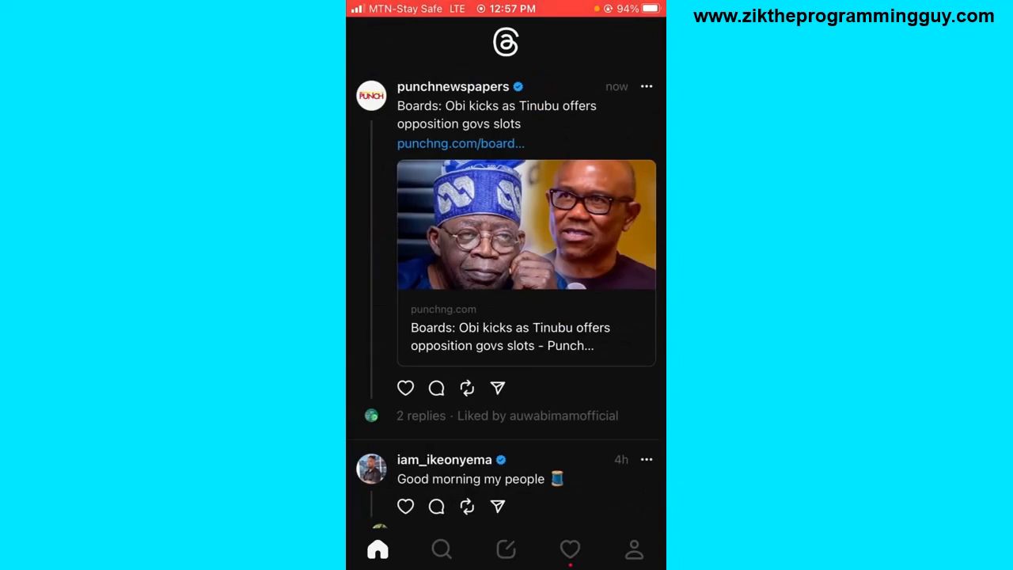
click(633, 549)
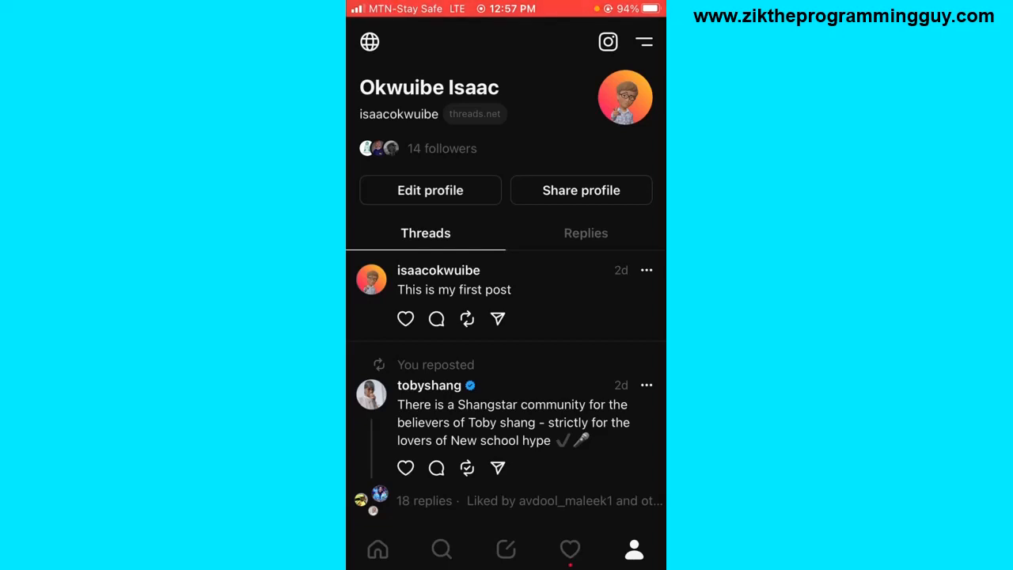
click(430, 190)
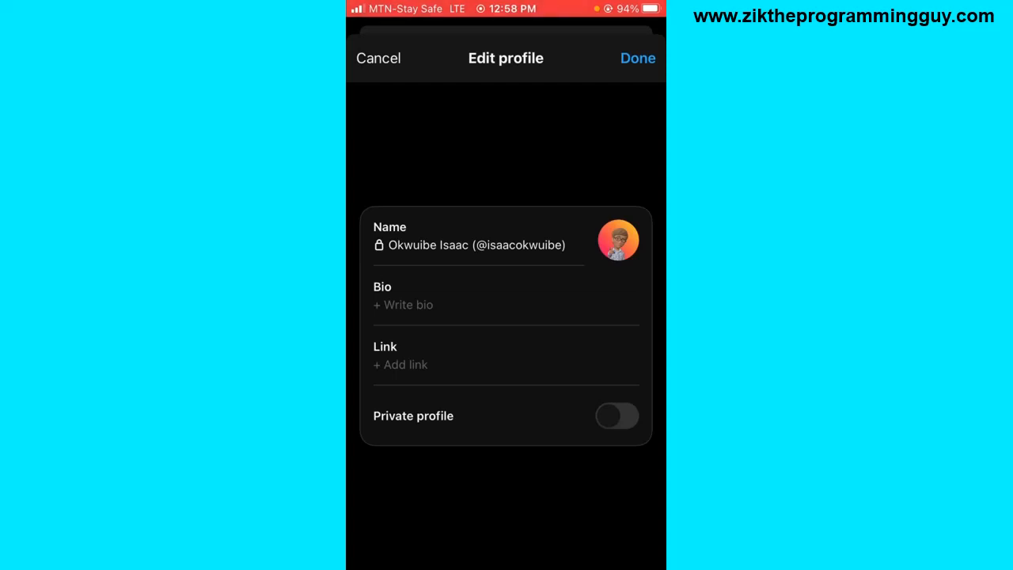
Show the profile-picture options (Choose from library, Import from Instagram), then cancel without changes.
click(617, 239)
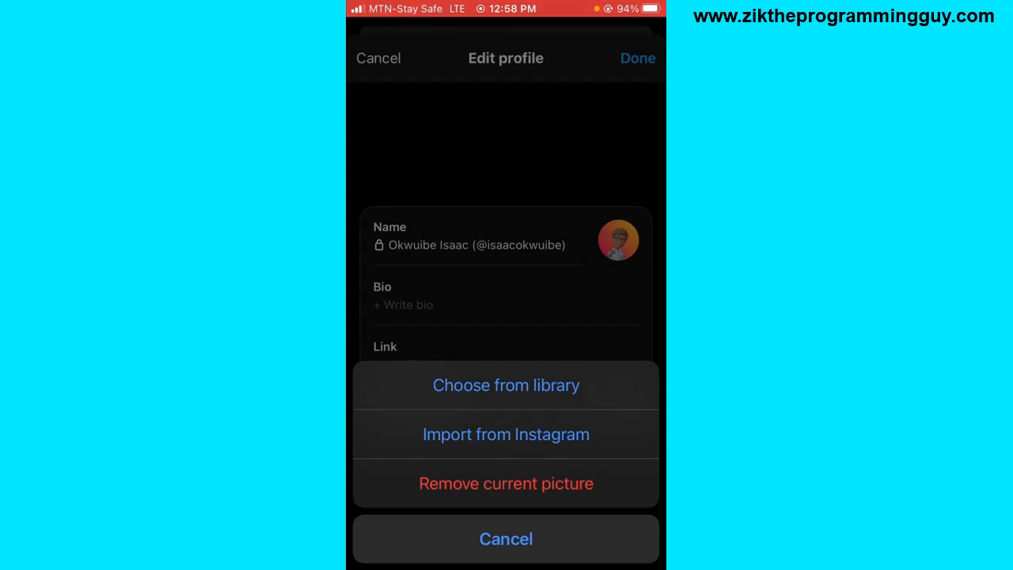
click(505, 538)
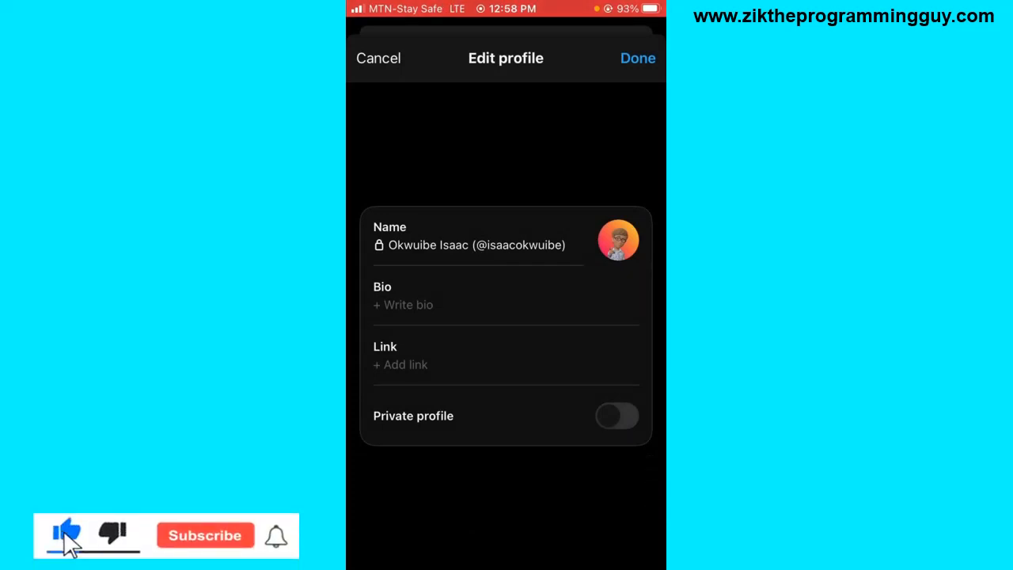
click(204, 534)
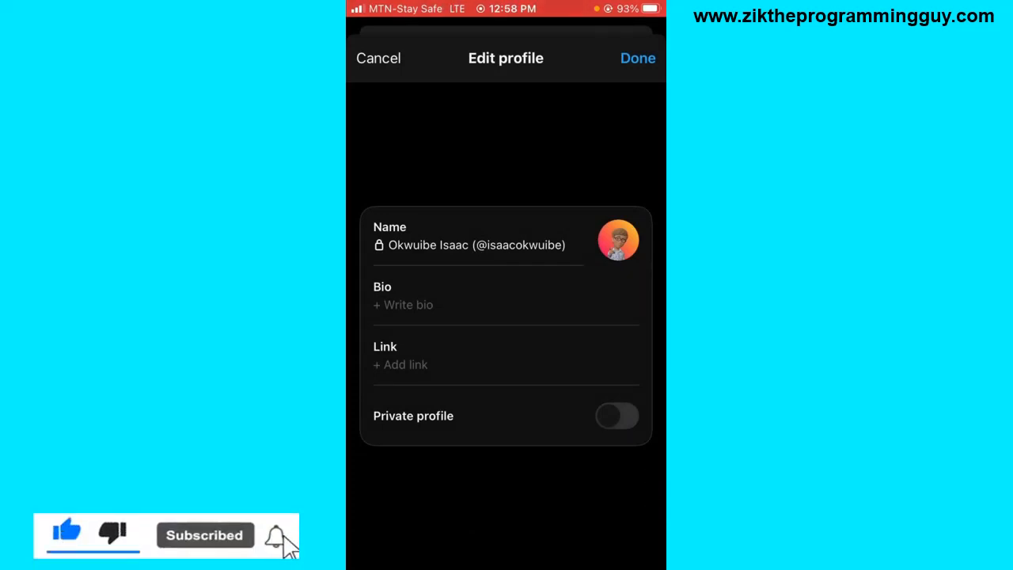